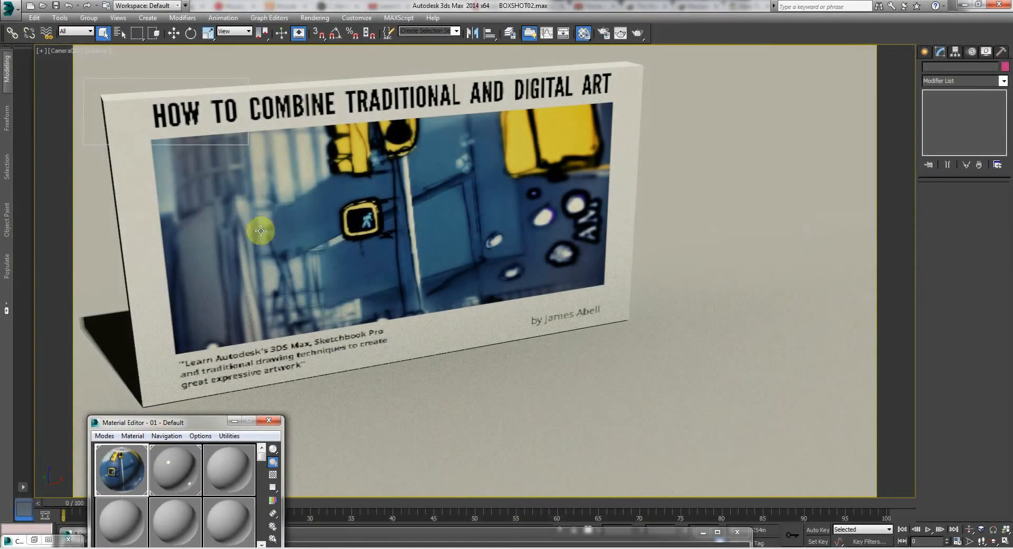
# Bring up Render Setup showing the NVIDIA mental ray Renderer settings
pyautogui.click(269, 18)
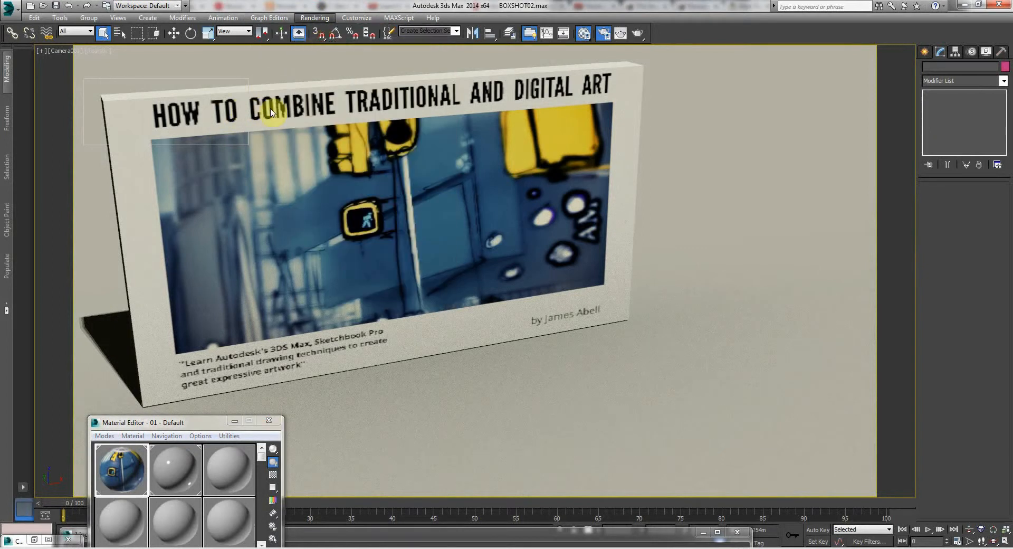
pyautogui.click(315, 18)
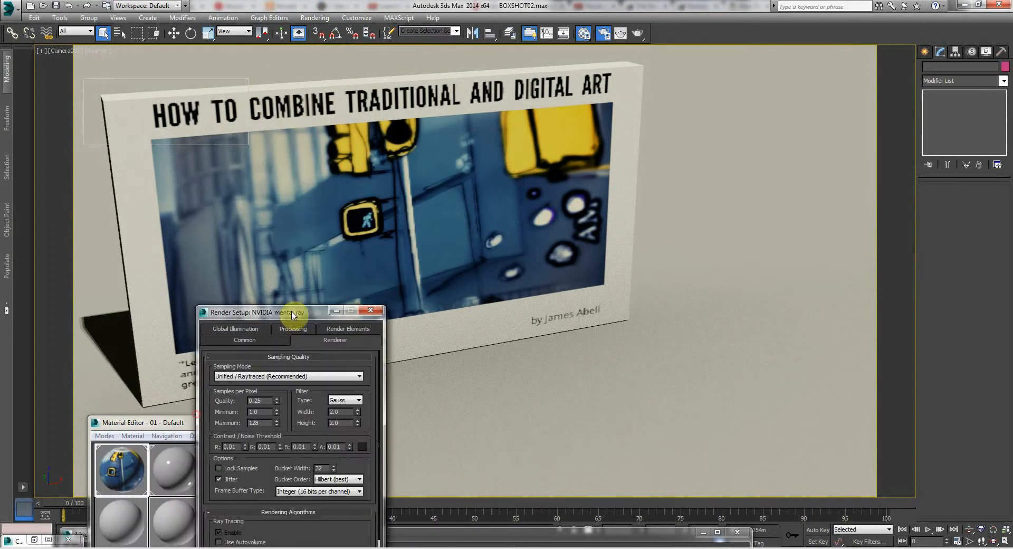
# Move the Render Setup dialog aside to reveal the rendered 1.jpg frame
pyautogui.moveTo(292, 311); pyautogui.dragTo(433, 150)
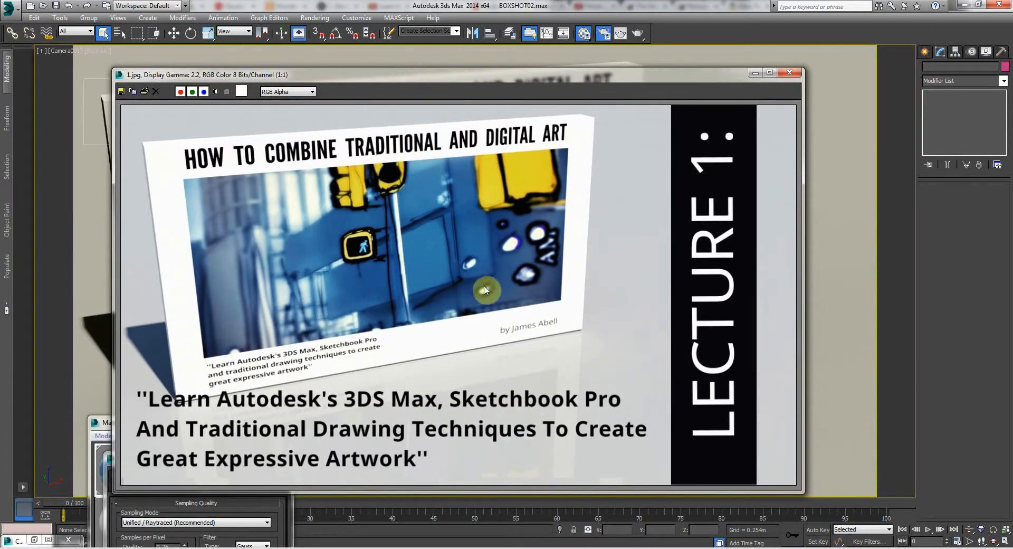
pyautogui.moveTo(240, 251)
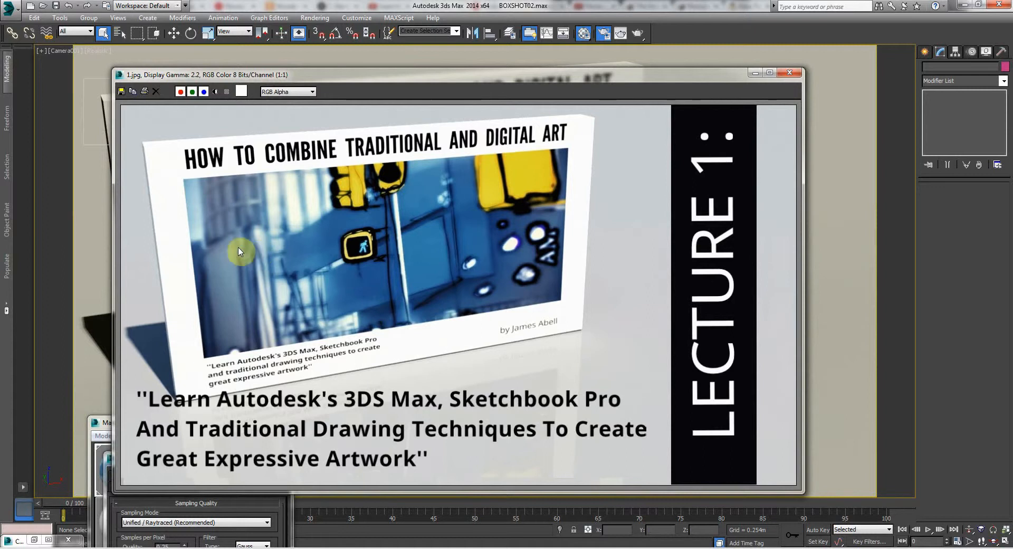
pyautogui.moveTo(187, 181)
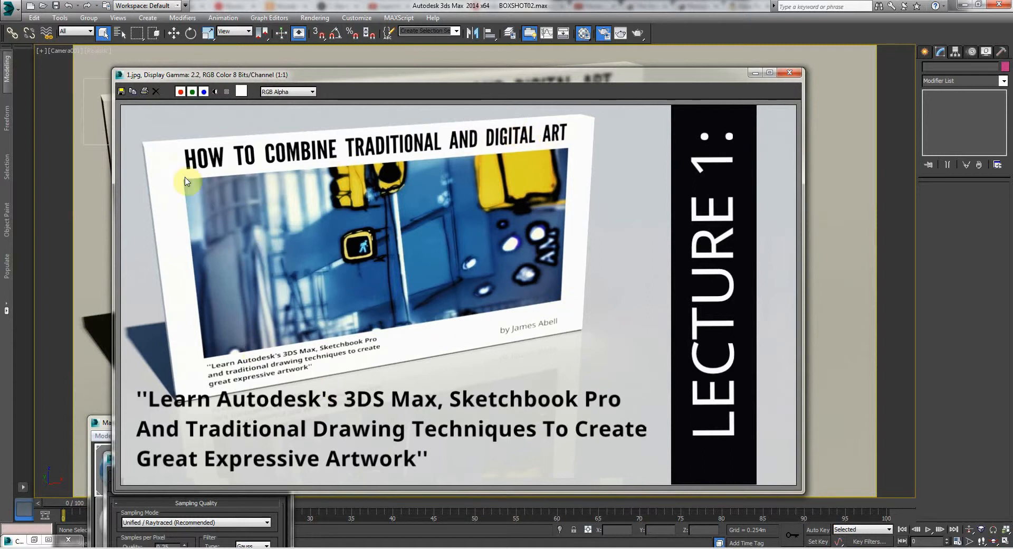
pyautogui.moveTo(207, 420)
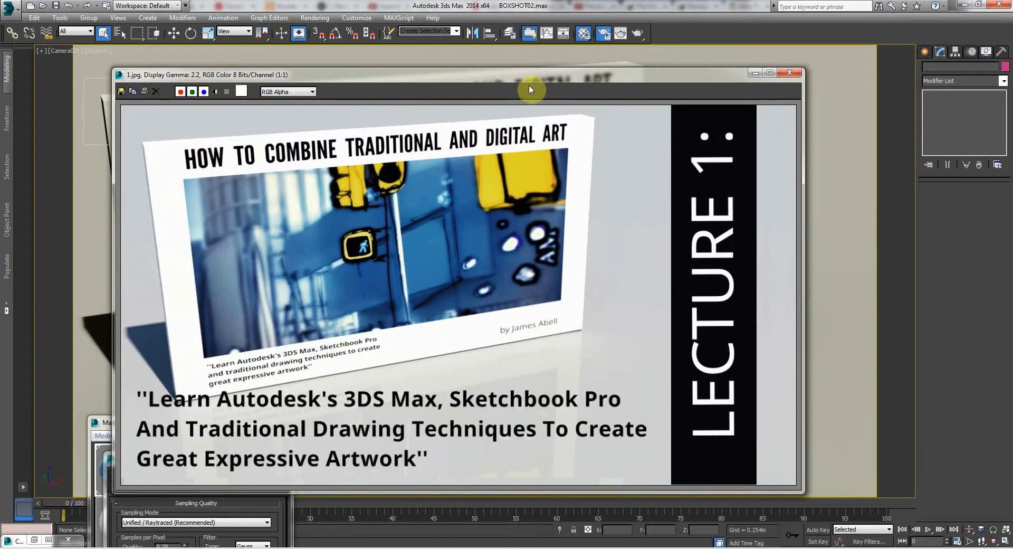
# Switch to Perspective view, select the daylight, and bring up the box's Arch & Design material
pyautogui.click(790, 73)
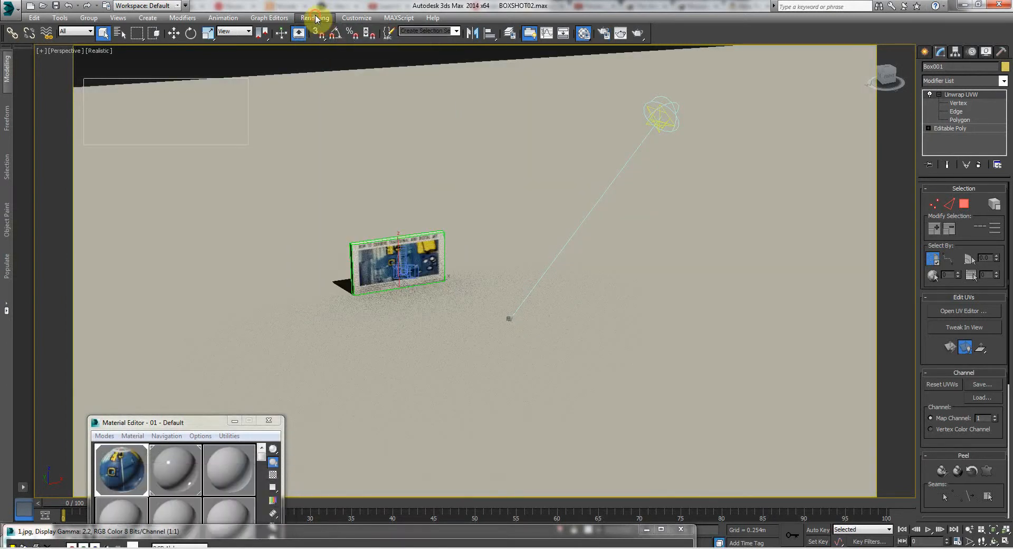
pyautogui.click(316, 18)
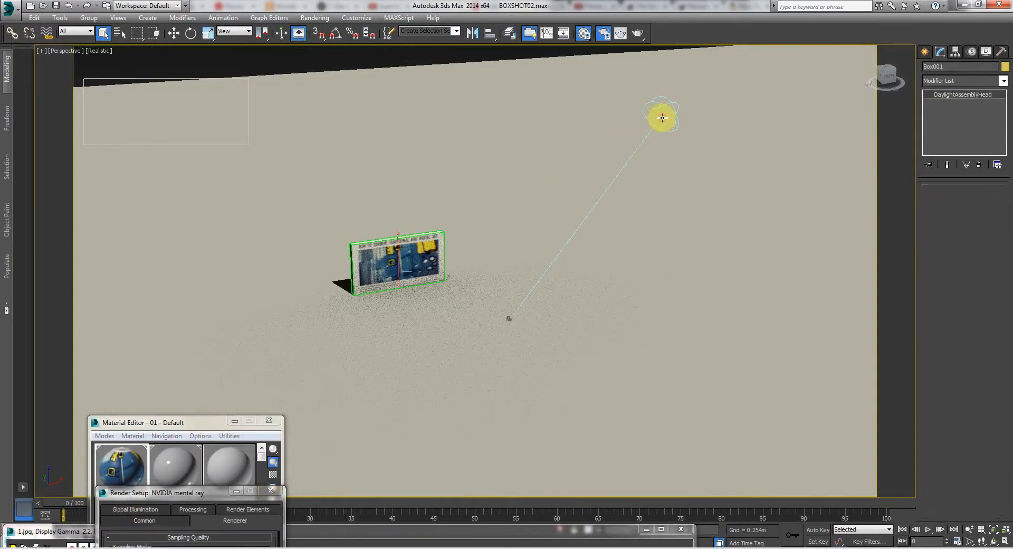
pyautogui.click(663, 117)
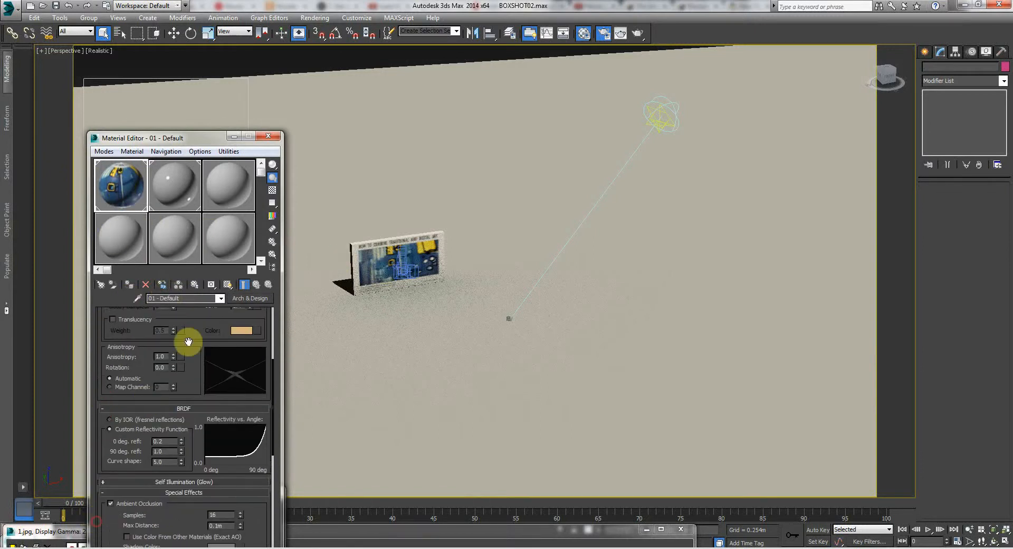
# Zoom the viewport in on the textured book box beside the 1.jpg render
pyautogui.scroll(-3)
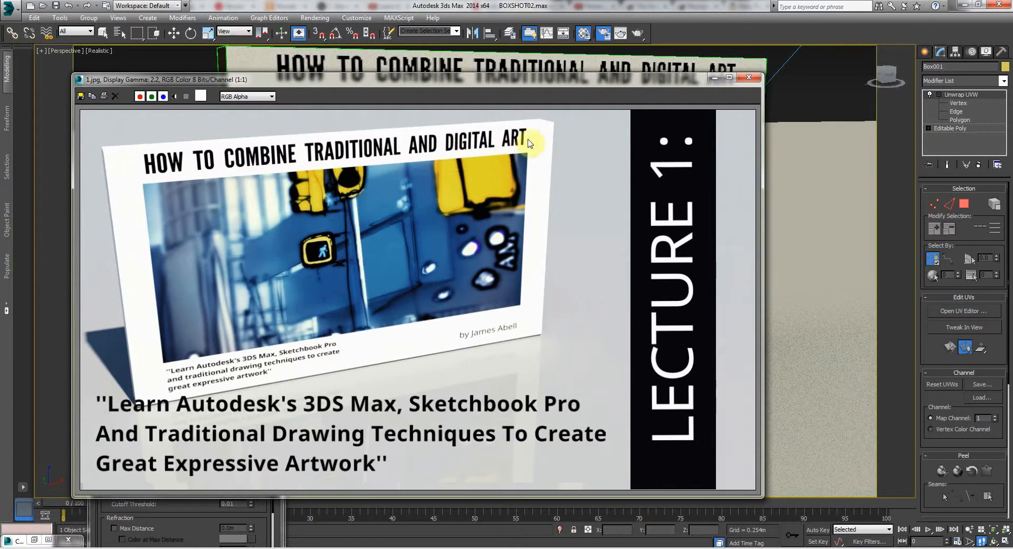
pyautogui.moveTo(538, 335)
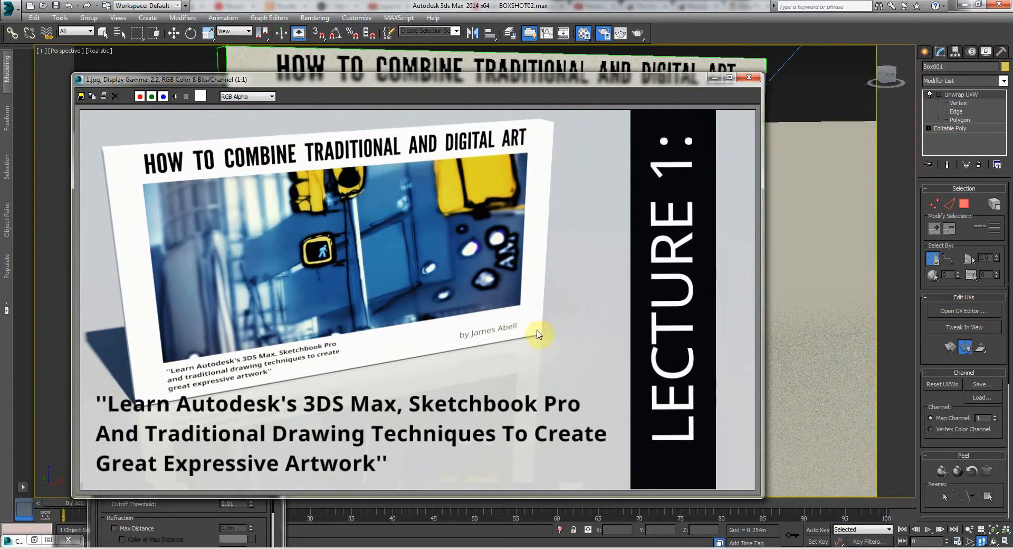
pyautogui.moveTo(375, 80)
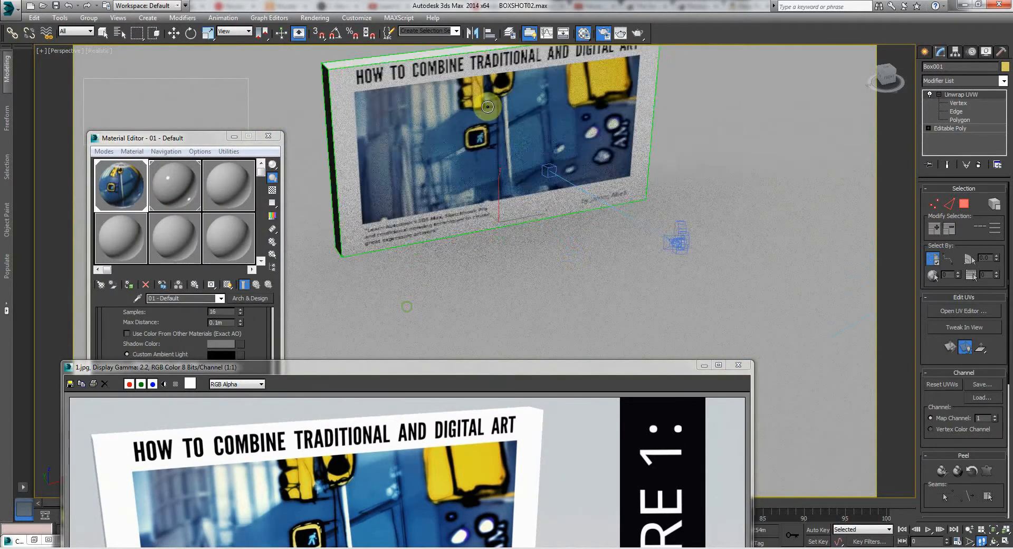
# Drag the rendered frame window up so the whole 1.jpg image is visible
pyautogui.moveTo(488, 107); pyautogui.dragTo(597, 86)
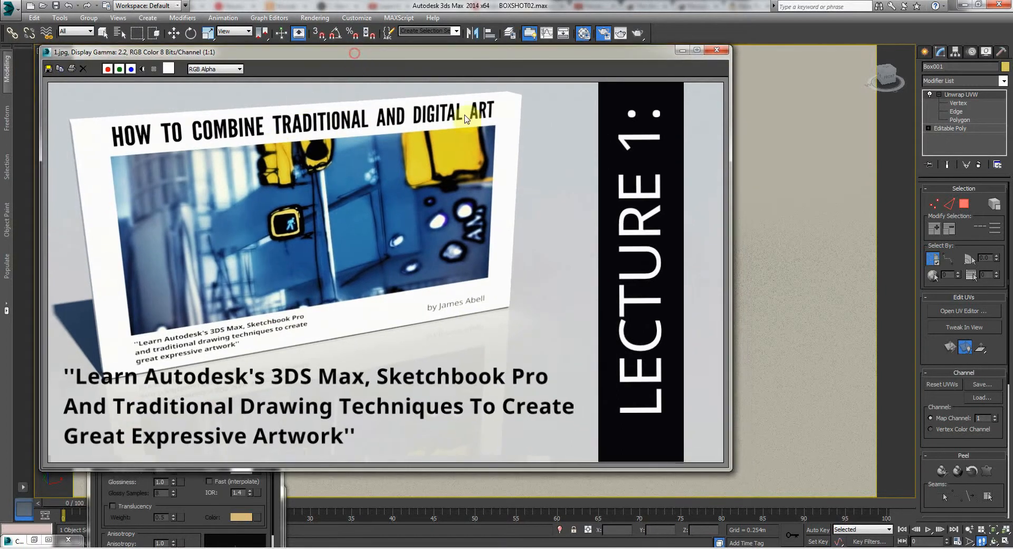
pyautogui.moveTo(298, 60)
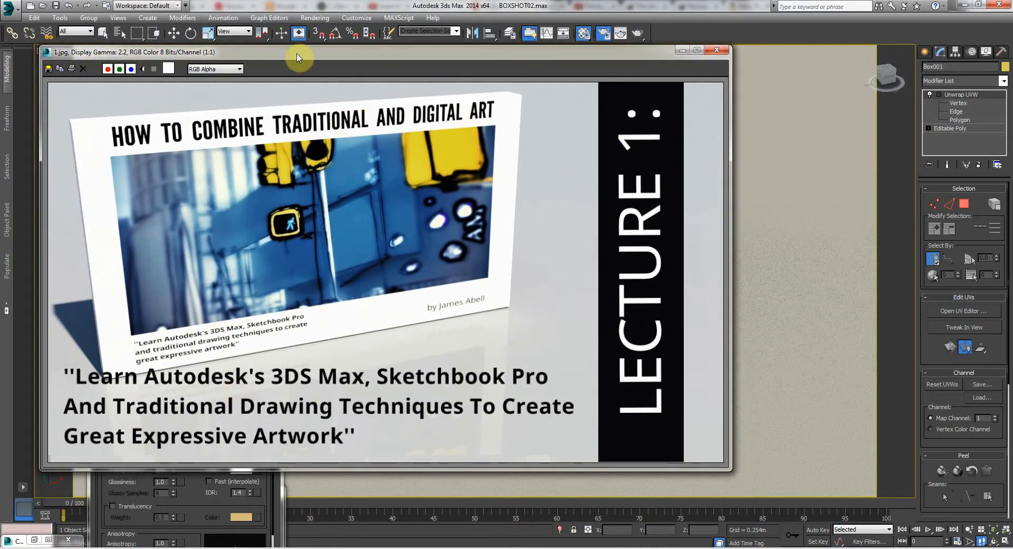
# Move the frame window down and bring up Environment and Effects via Rendering > Environment
pyautogui.moveTo(298, 51); pyautogui.dragTo(316, 96)
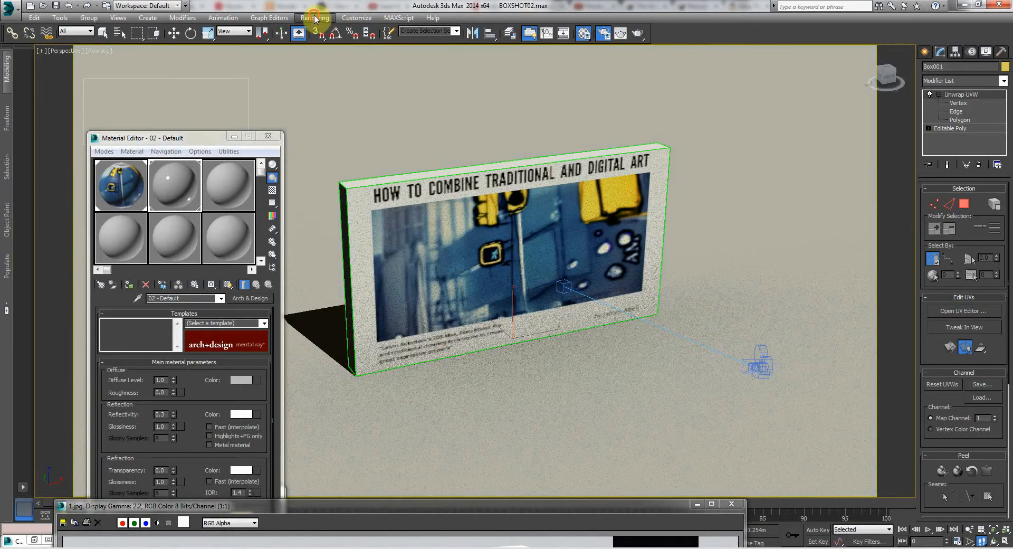
pyautogui.click(315, 18)
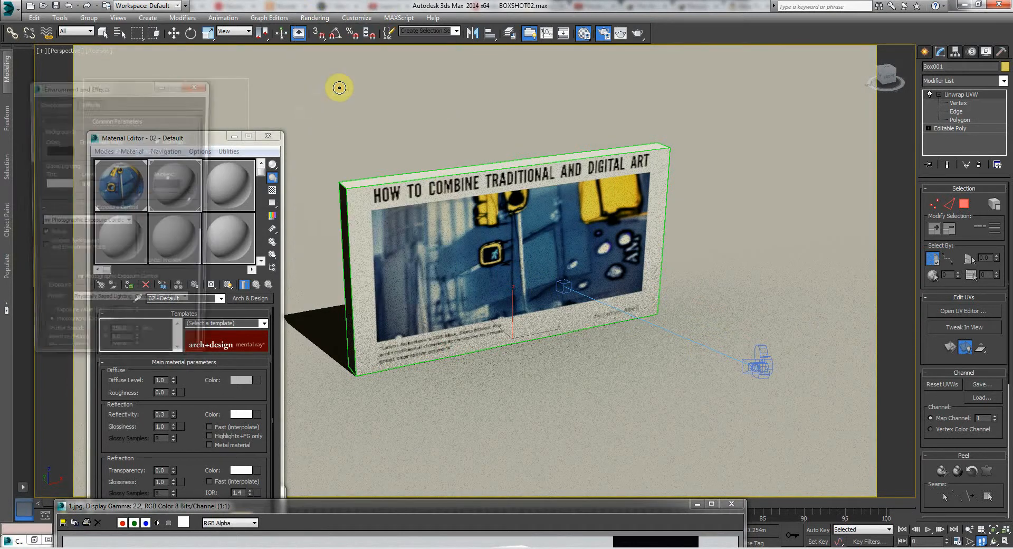